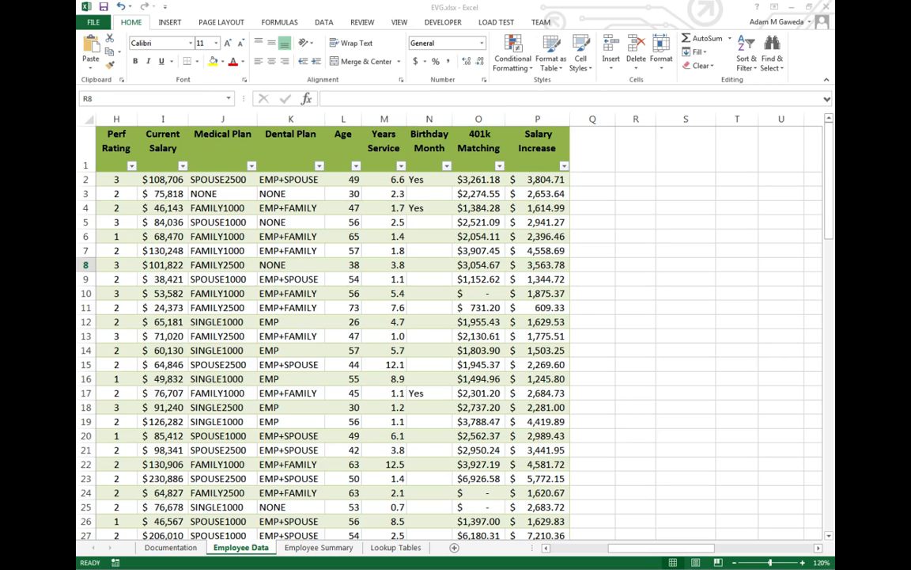
Step: Enter the two-line header 'Bonus Amount' in Q1 so the table gains a new column
{"action": "left_click", "coordinate": [636, 264]}
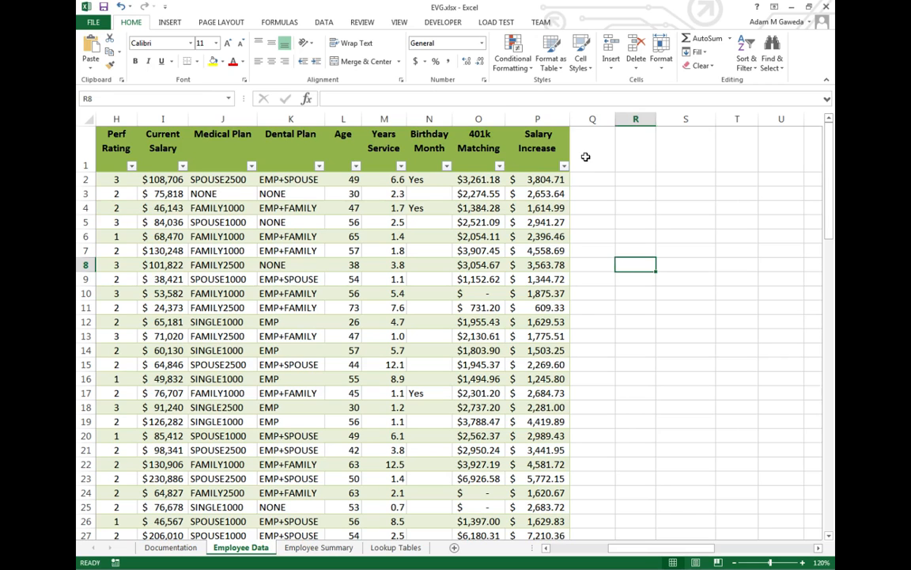
{"action": "type", "text": "Bonus"}
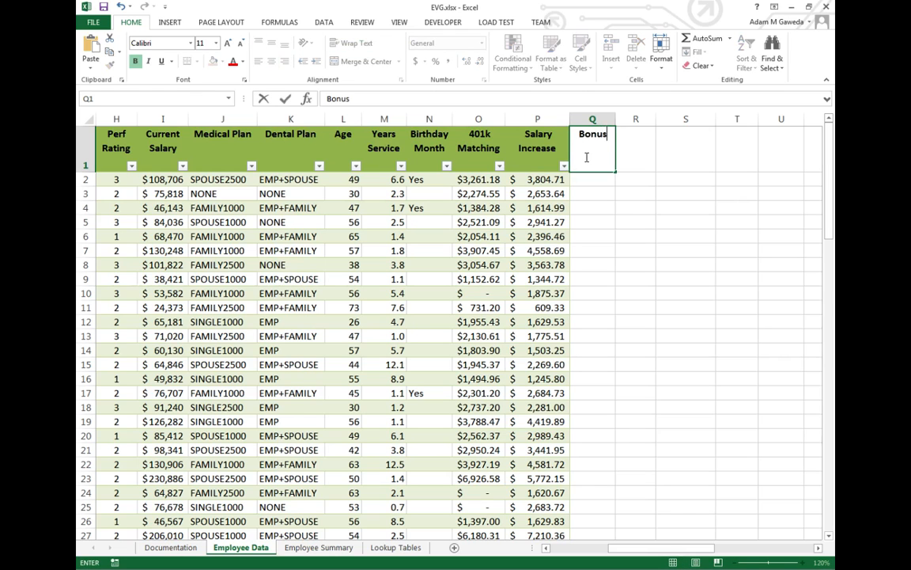
{"action": "key", "text": "enter"}
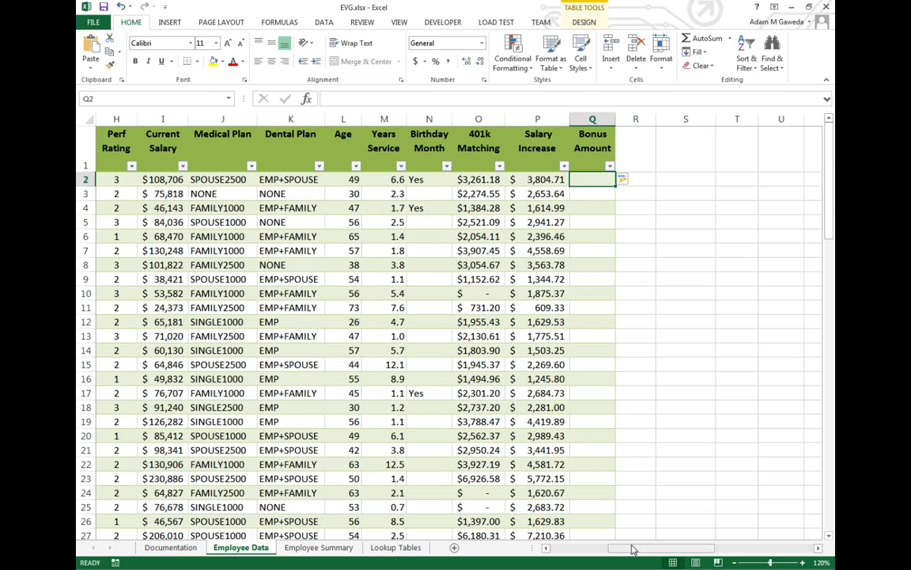
{"action": "scroll", "scroll_direction": "right", "scroll_amount": 3}
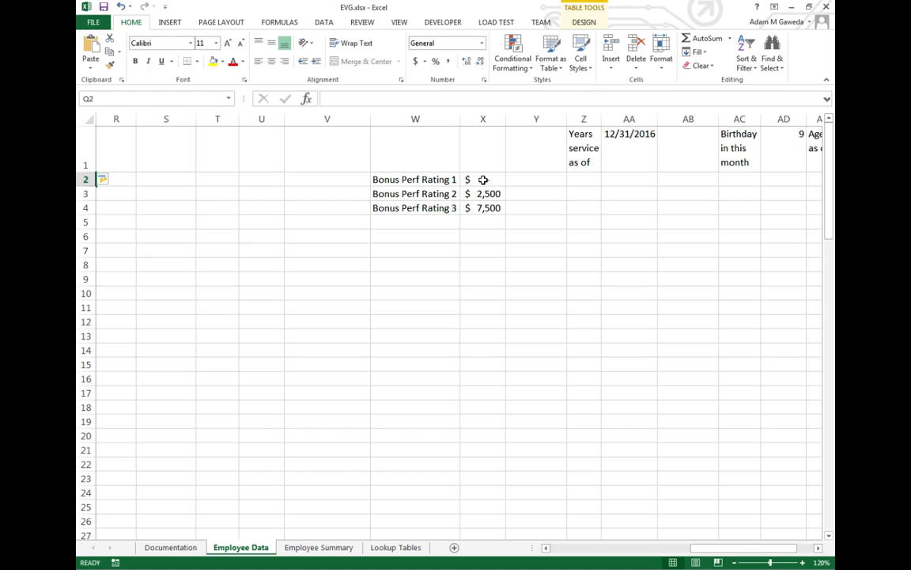
{"action": "left_click", "coordinate": [482, 193]}
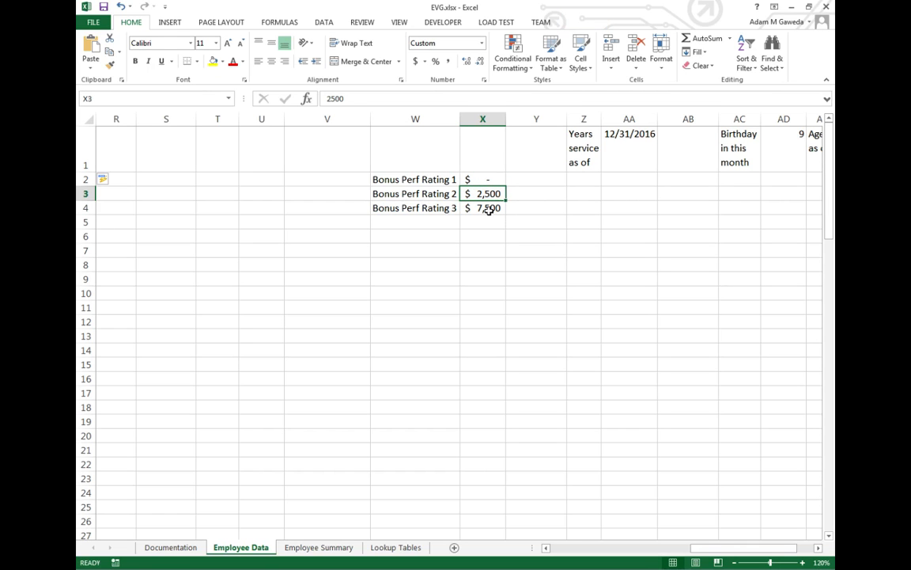
{"action": "left_click", "coordinate": [483, 207]}
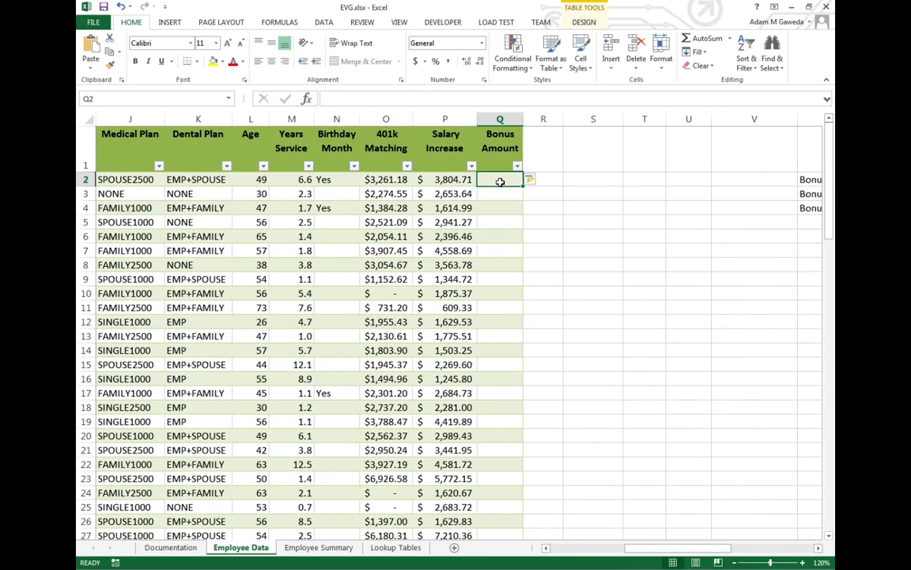
Step: Insert an IF function in Q2 with logical test [Perf Rating]=1
{"action": "left_click", "coordinate": [306, 99]}
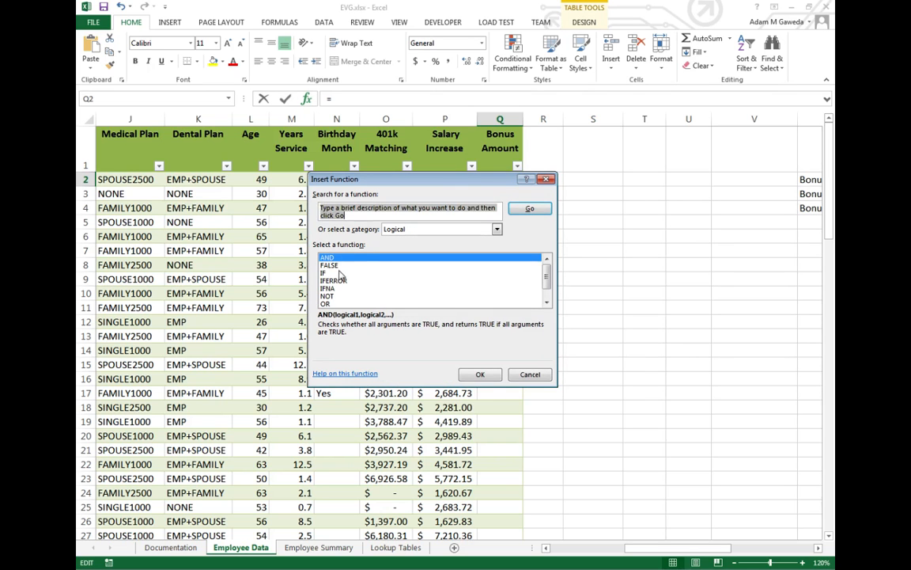
{"action": "left_click", "coordinate": [480, 373]}
{"action": "type", "text": "[Perf Rating"}
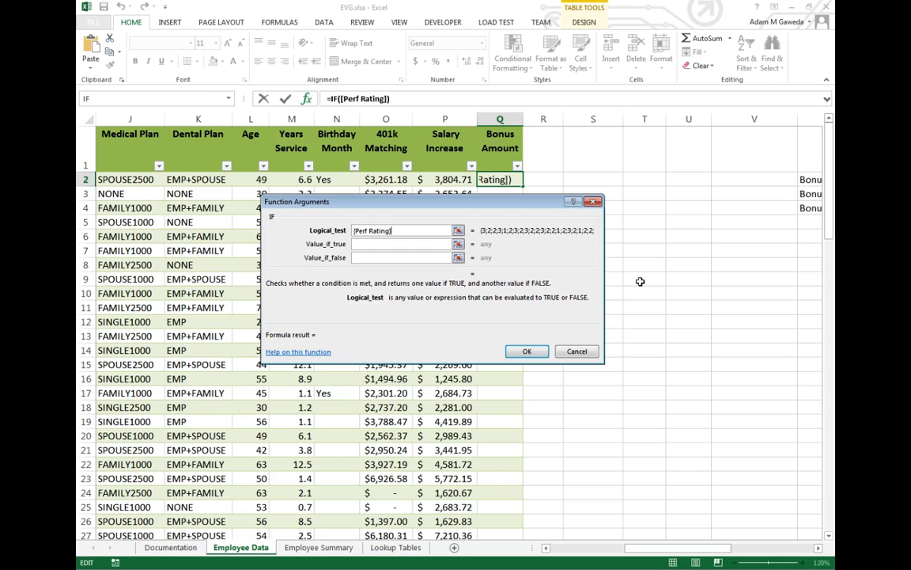
{"action": "type", "text": "="}
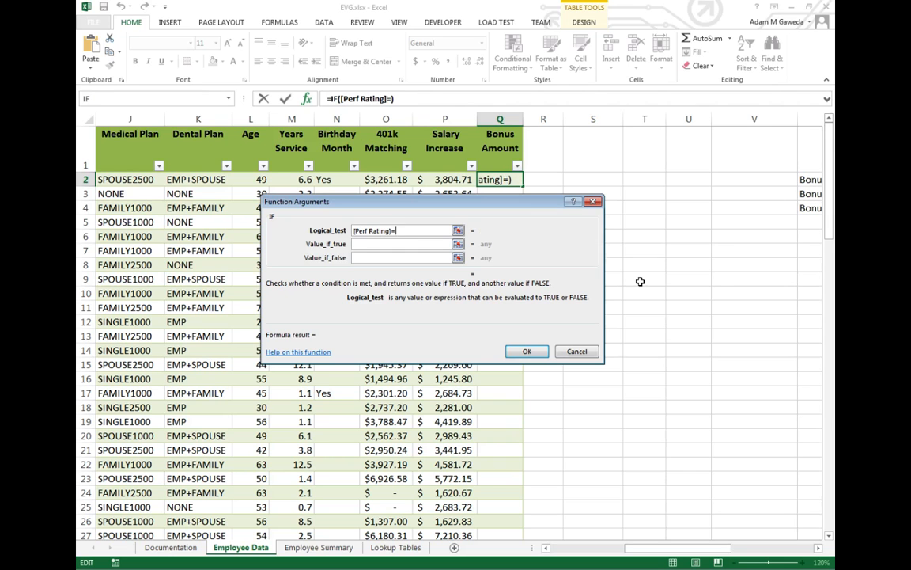
{"action": "type", "text": "1"}
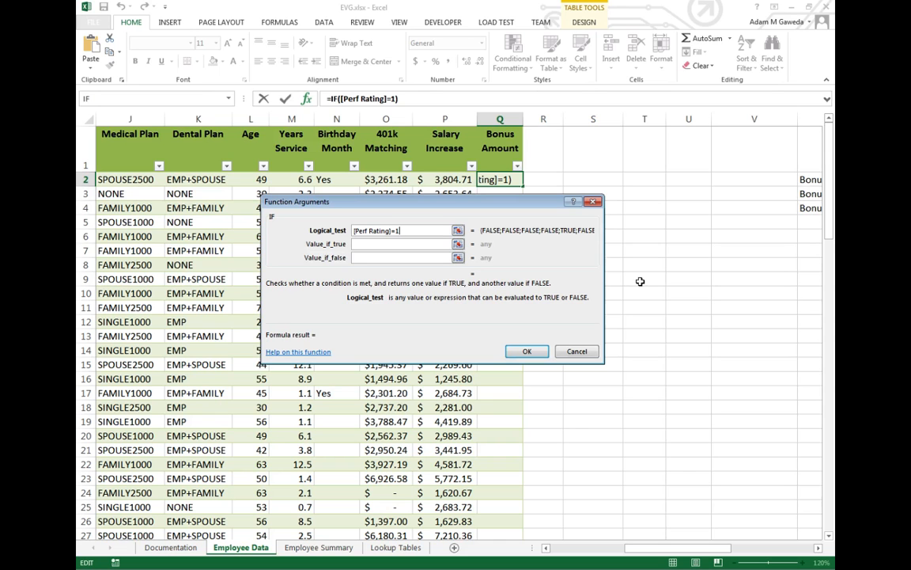
{"action": "mouse_move", "coordinate": [560, 557]}
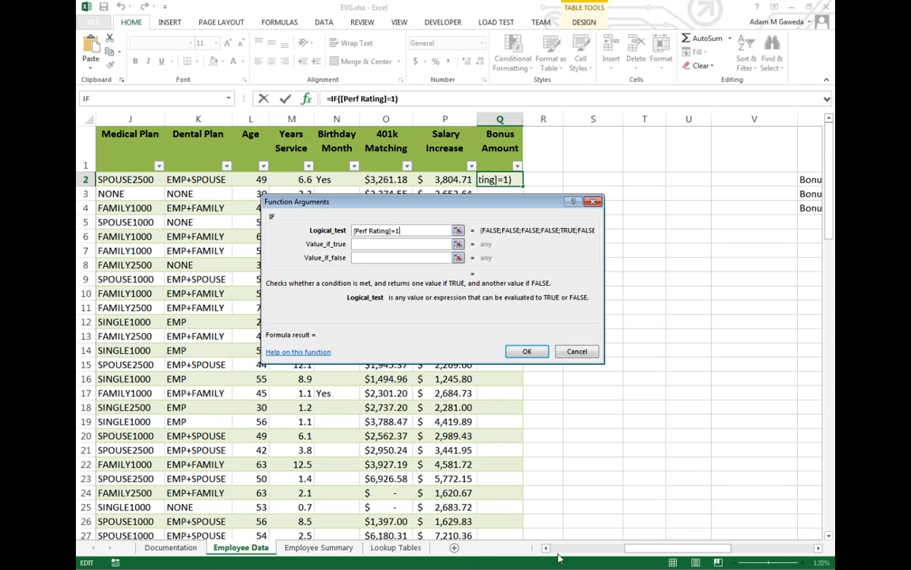
{"action": "scroll", "scroll_direction": "left", "scroll_amount": 3}
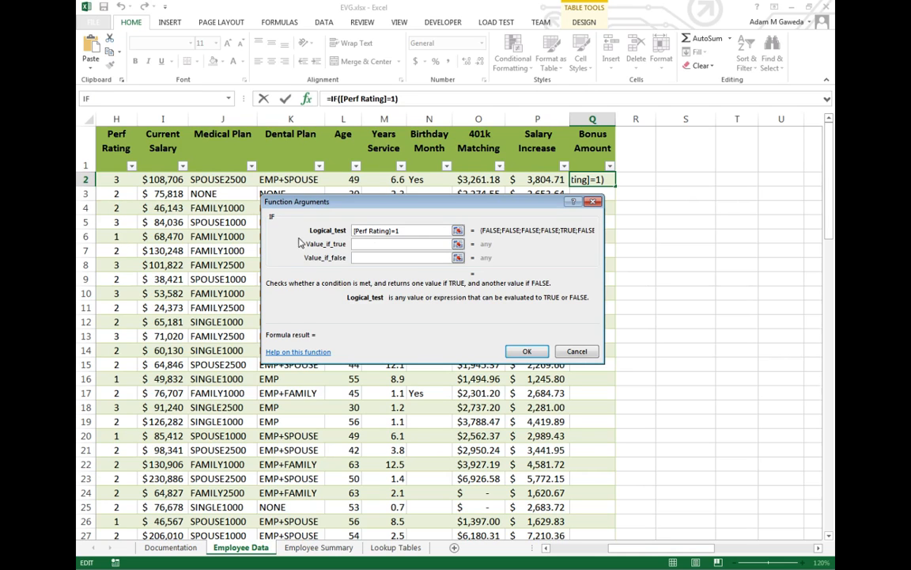
Step: Set Value_if_true to the absolute rating-1 bonus cell $X$2
{"action": "left_click", "coordinate": [400, 243]}
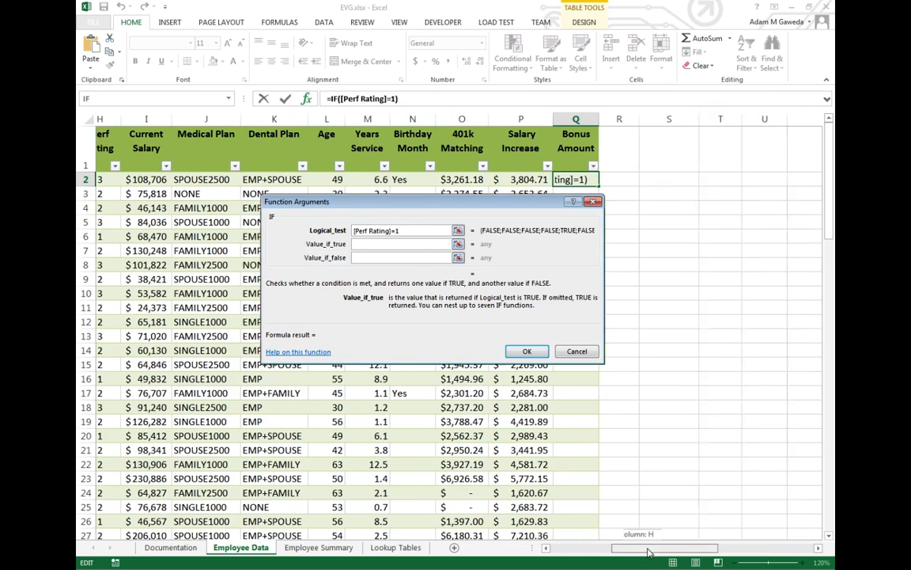
{"action": "scroll", "scroll_direction": "right", "scroll_amount": 3}
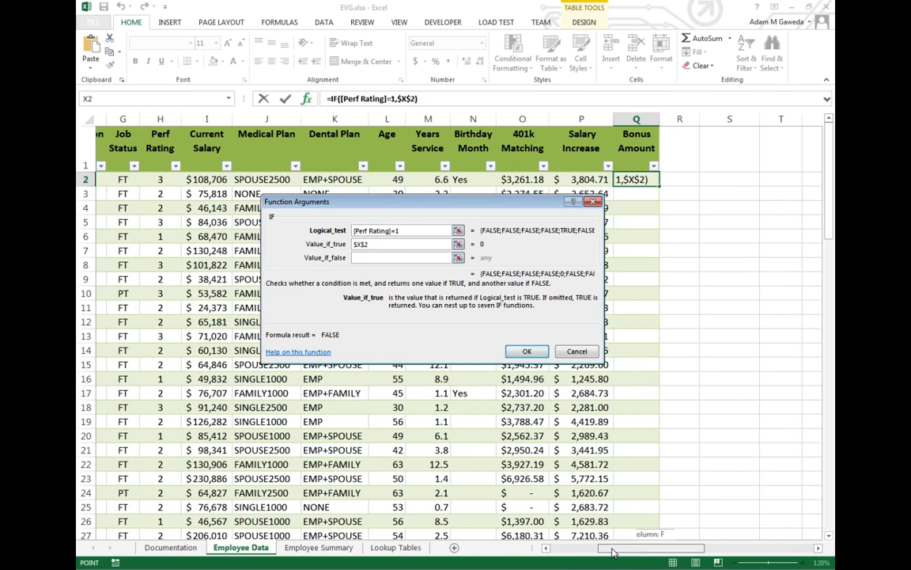
{"action": "scroll", "scroll_direction": "right", "scroll_amount": 3}
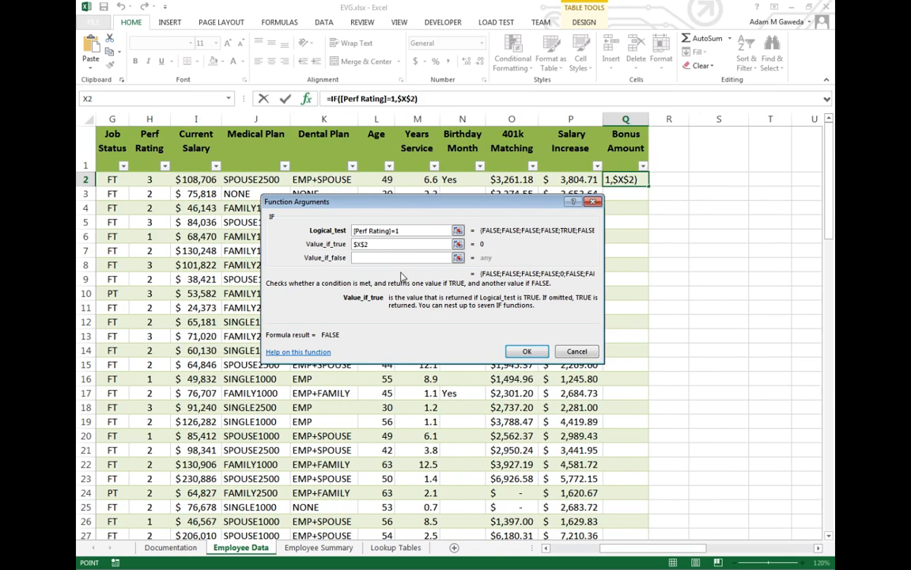
{"action": "left_click", "coordinate": [400, 257]}
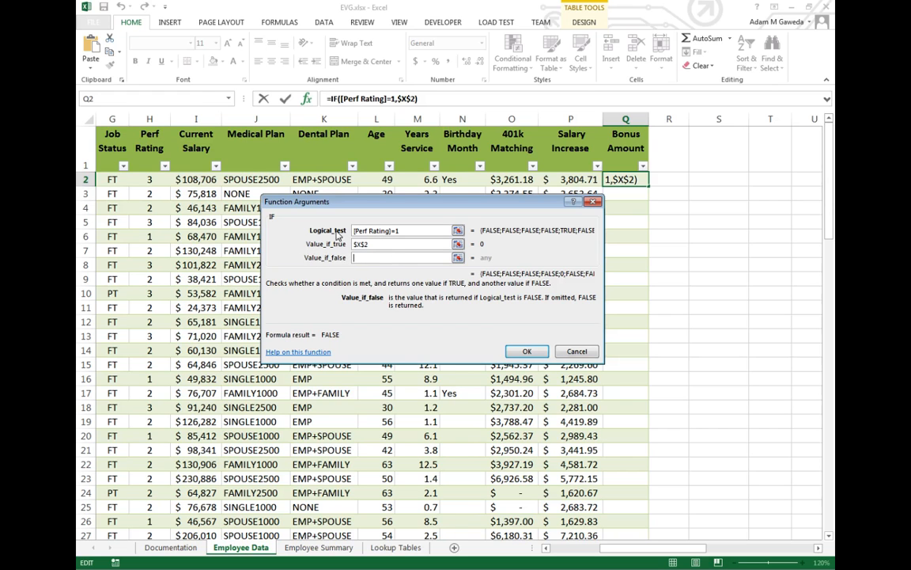
{"action": "mouse_move", "coordinate": [321, 262]}
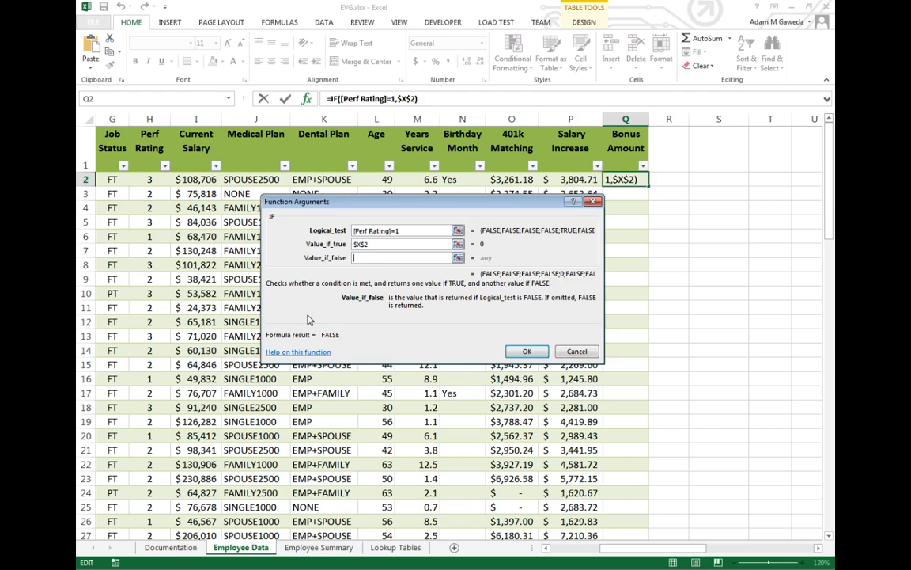
Step: Enter the nested IF([Perf Rating]=2,$X$3,$X$4) as Value_if_false, previewing 7500
{"action": "type", "text": "IF("}
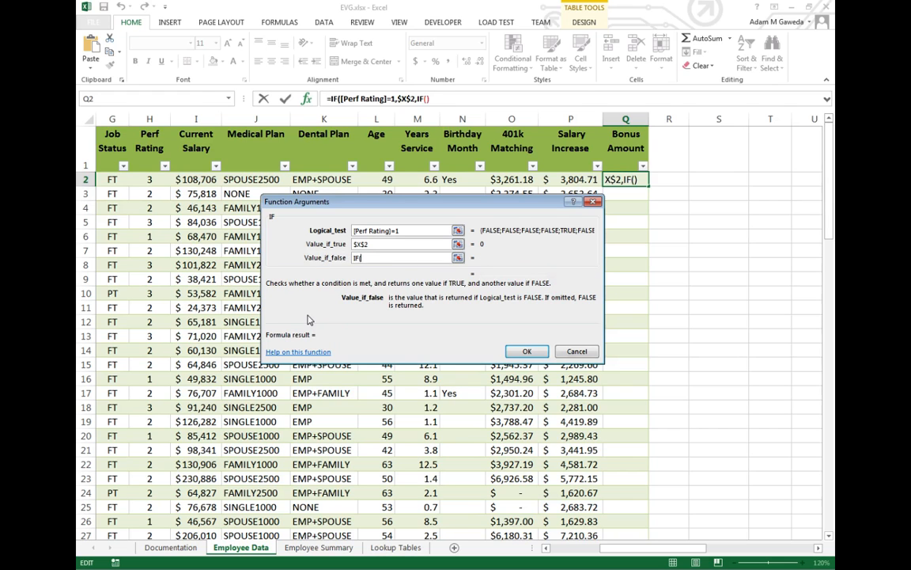
{"action": "type", "text": "("}
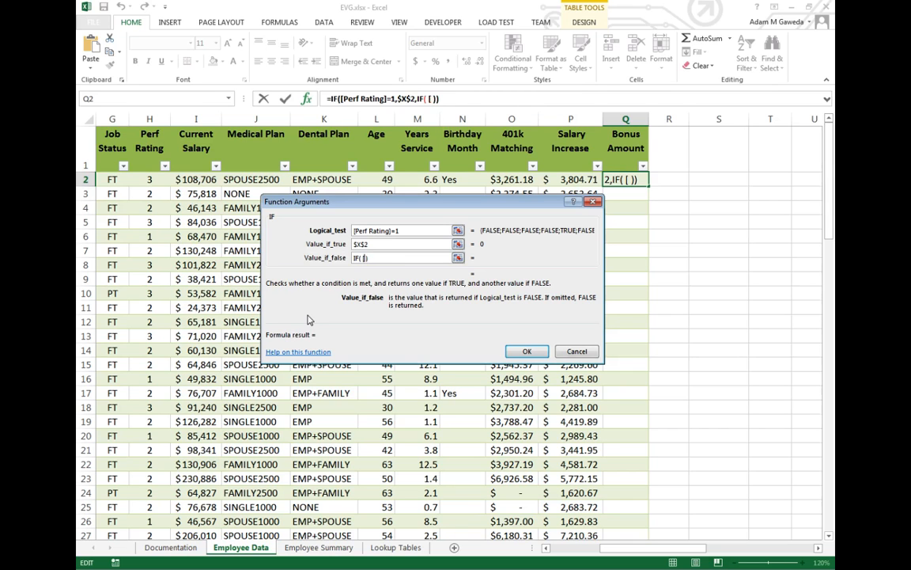
{"action": "type", "text": "[Perf Rating"}
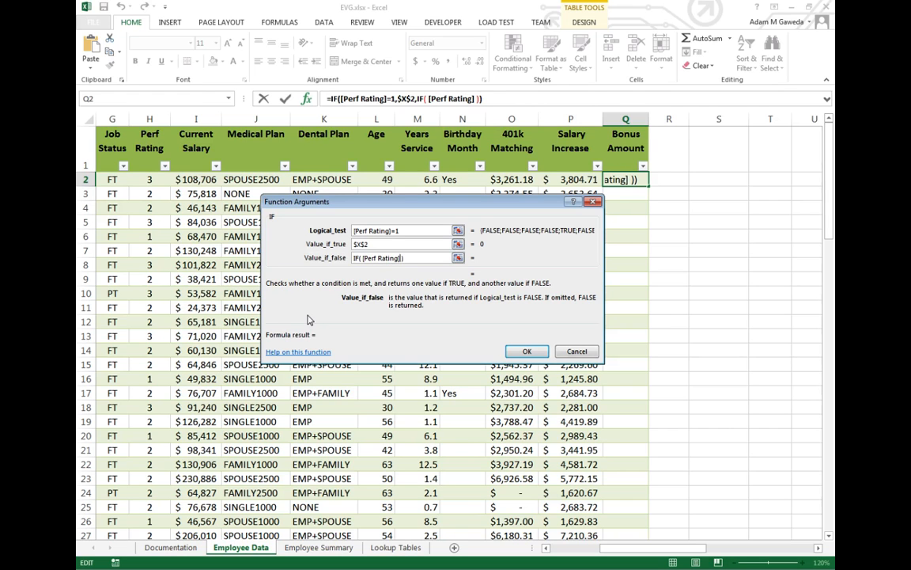
{"action": "type", "text": "="}
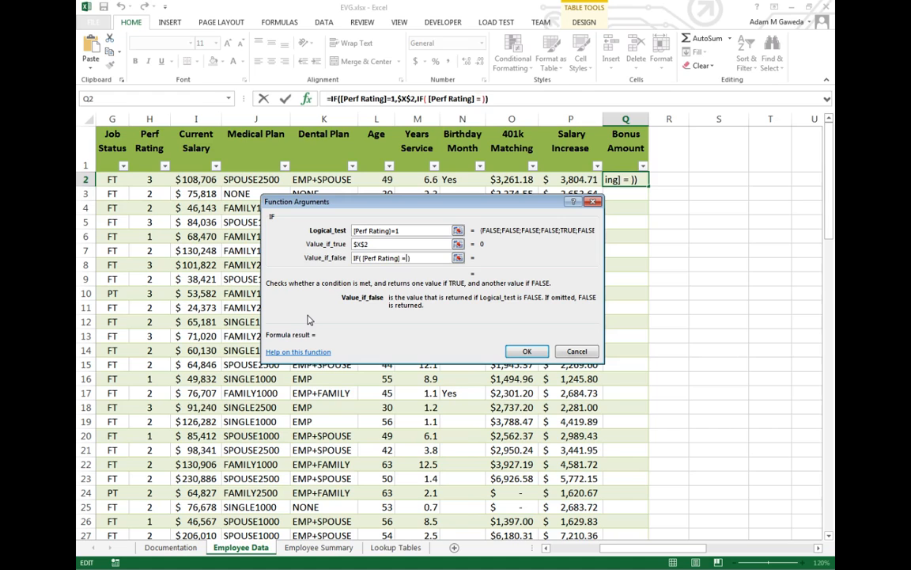
{"action": "type", "text": "2,"}
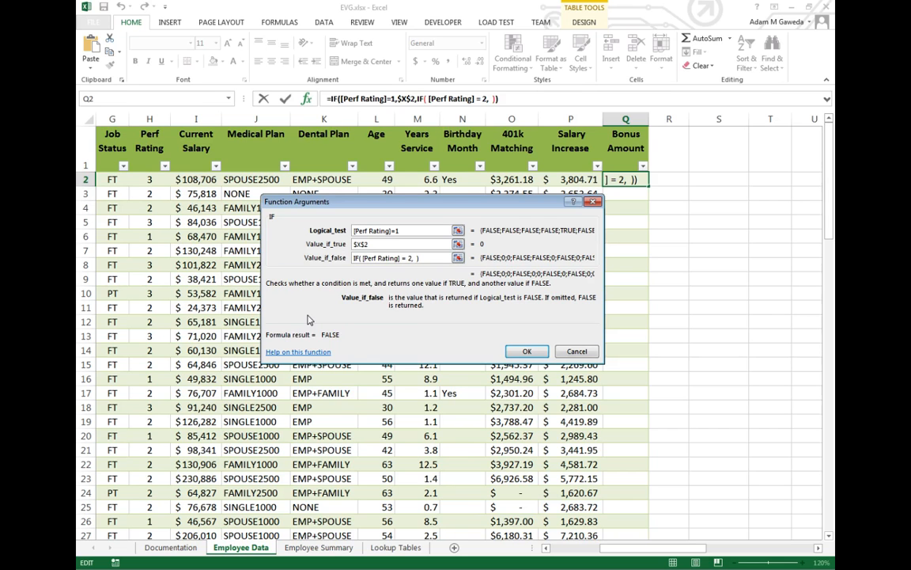
{"action": "type", "text": "$x"}
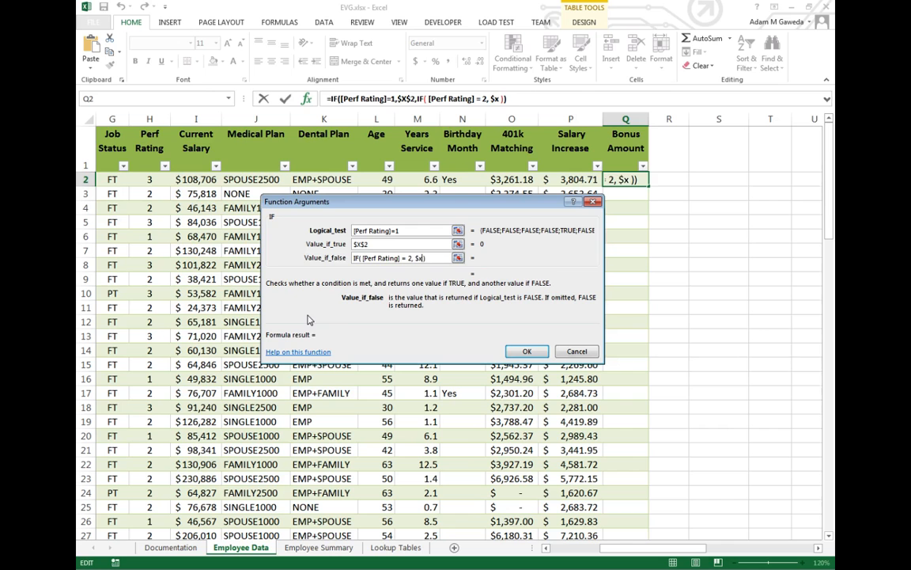
{"action": "type", "text": "$X$3"}
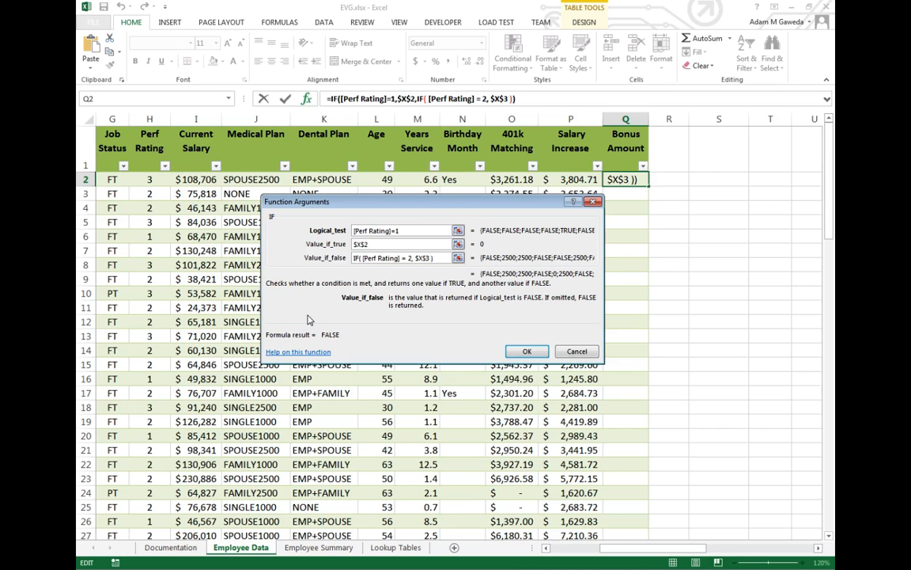
{"action": "scroll", "scroll_direction": "right", "scroll_amount": 3}
{"action": "type", "text": ", $"}
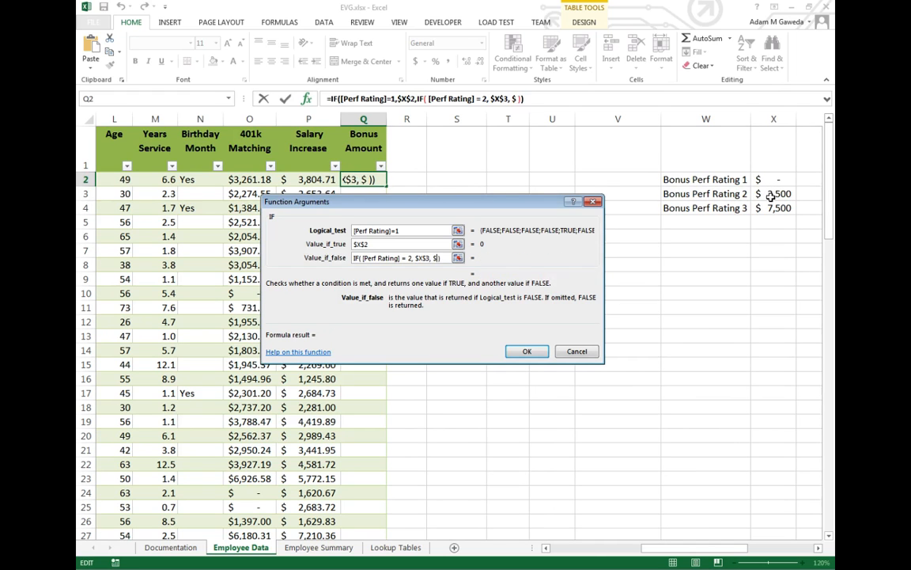
{"action": "type", "text": "X$4"}
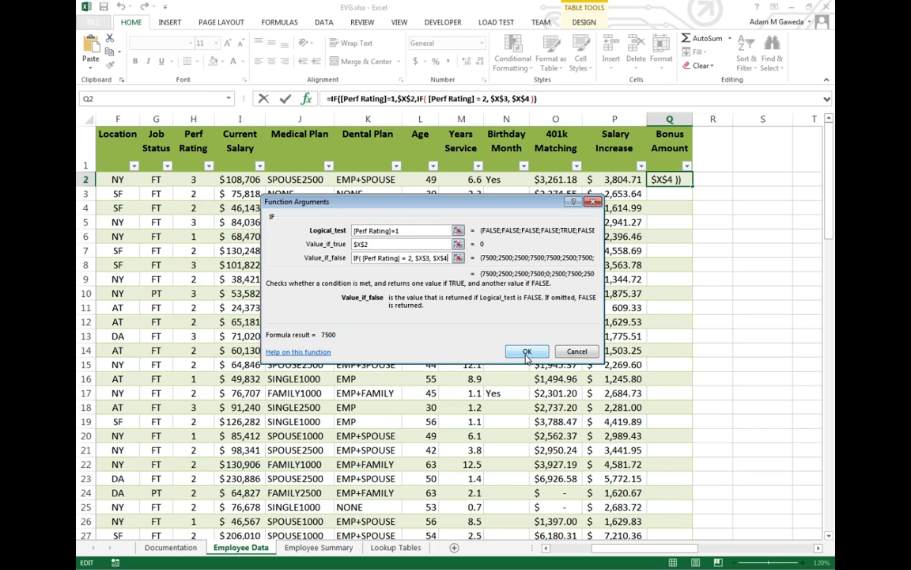
Step: Commit the formula so Bonus Amount fills with $0, $2,500 or $7,500, then check a rating-1 row
{"action": "left_click", "coordinate": [527, 350]}
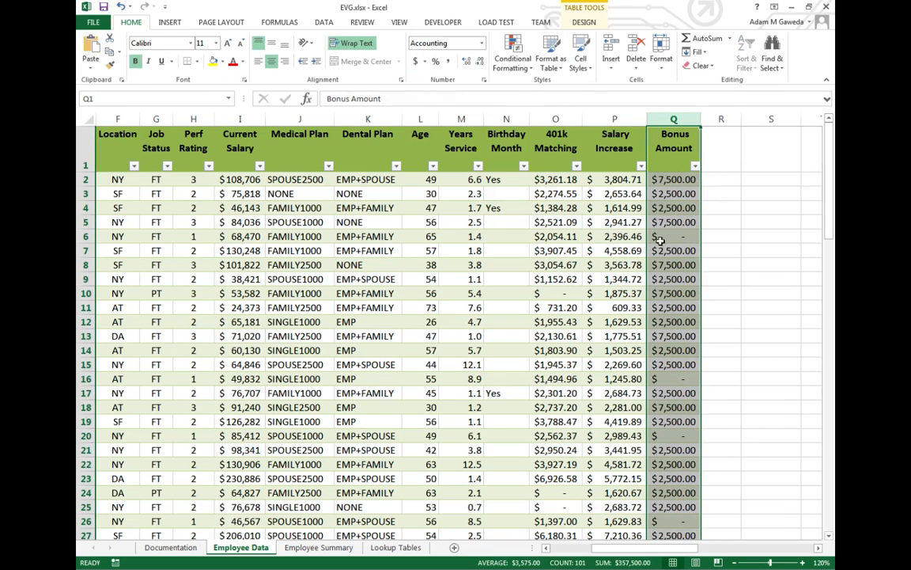
{"action": "left_click", "coordinate": [674, 236]}
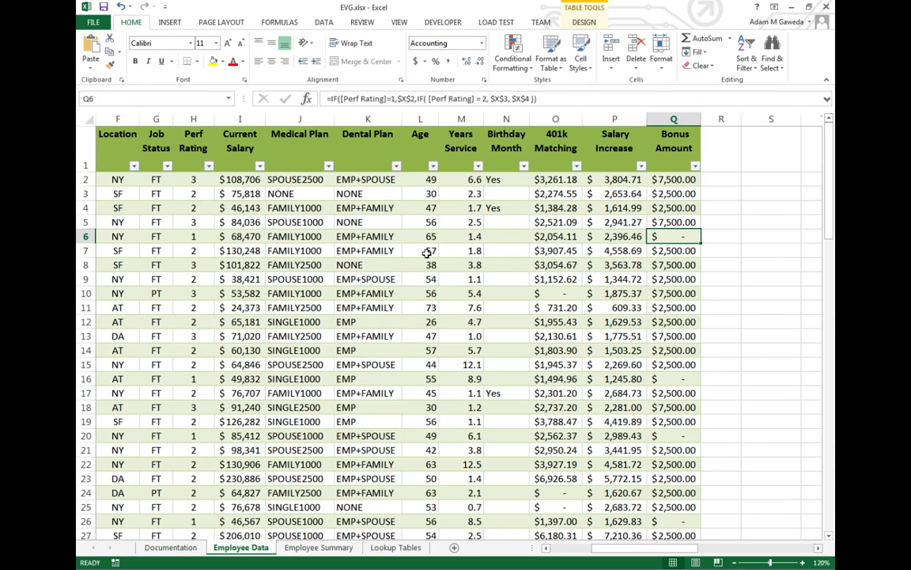